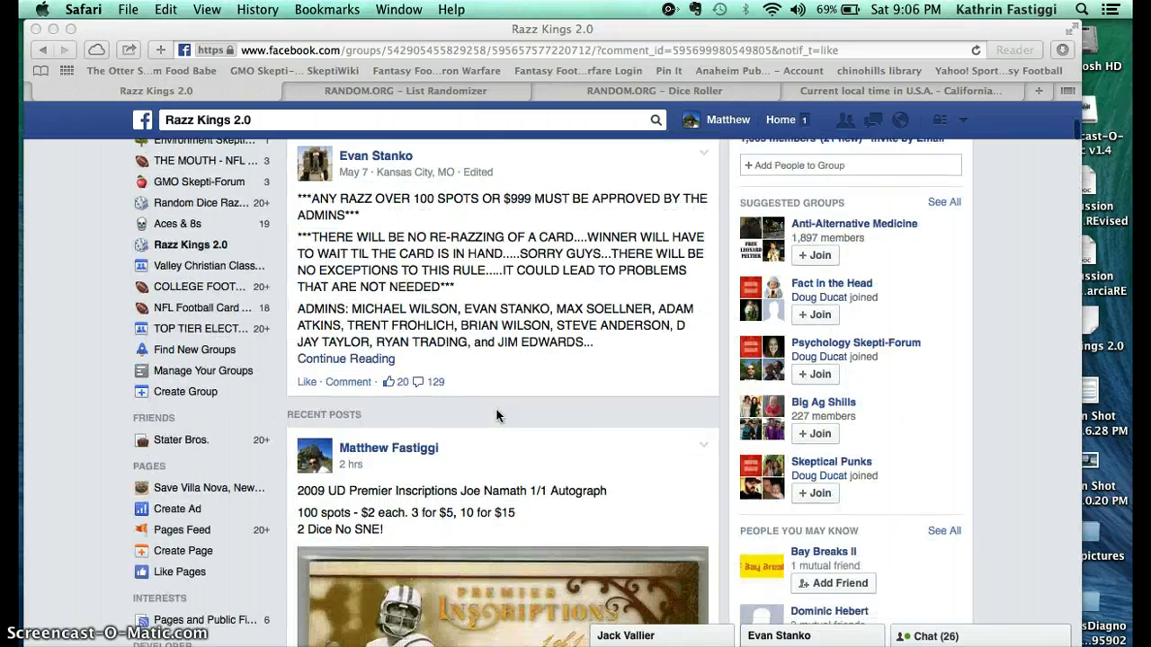
- Comment 'live' under the autograph card post in the Facebook group
scroll(down, 3)
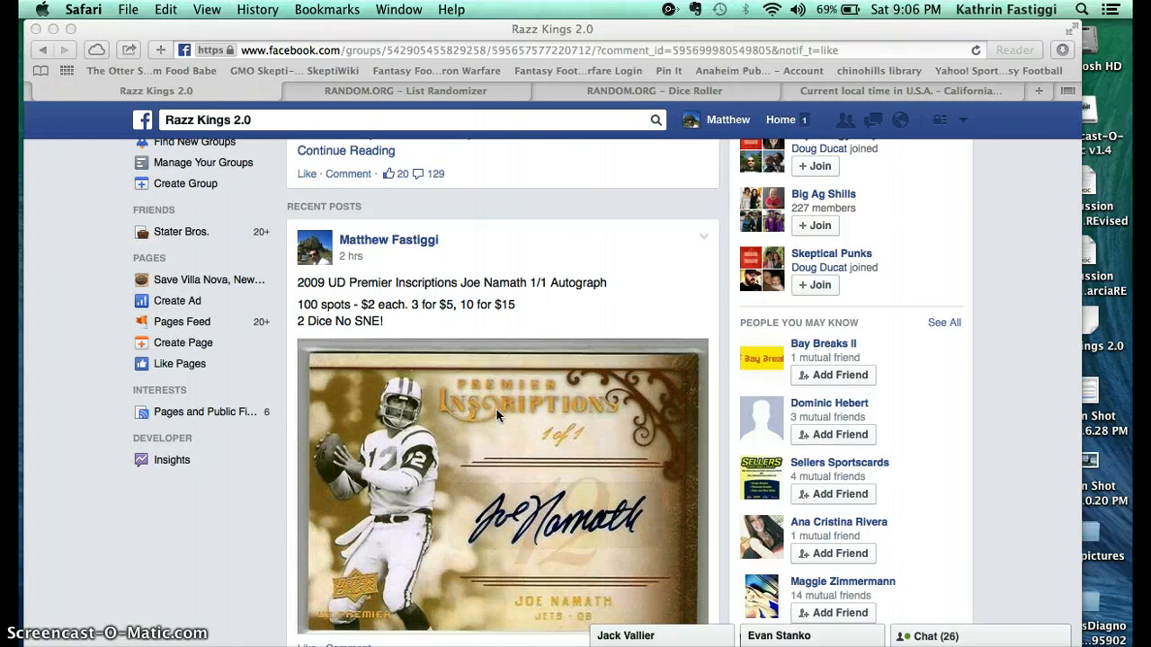
scroll(down, 3)
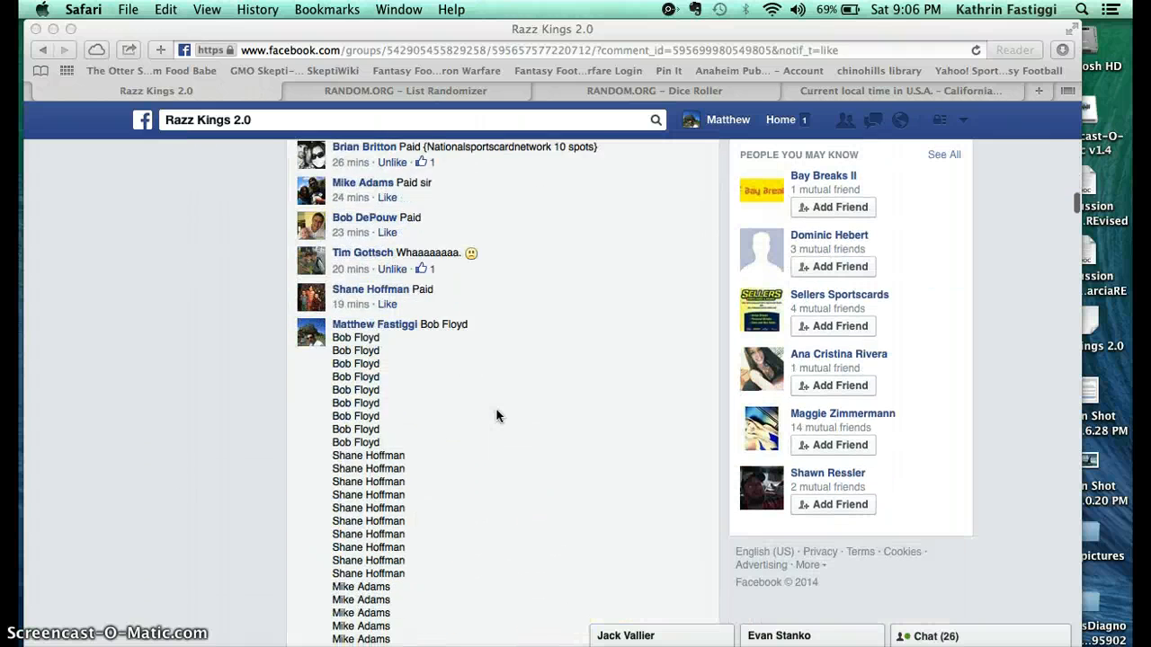
scroll(down, 3)
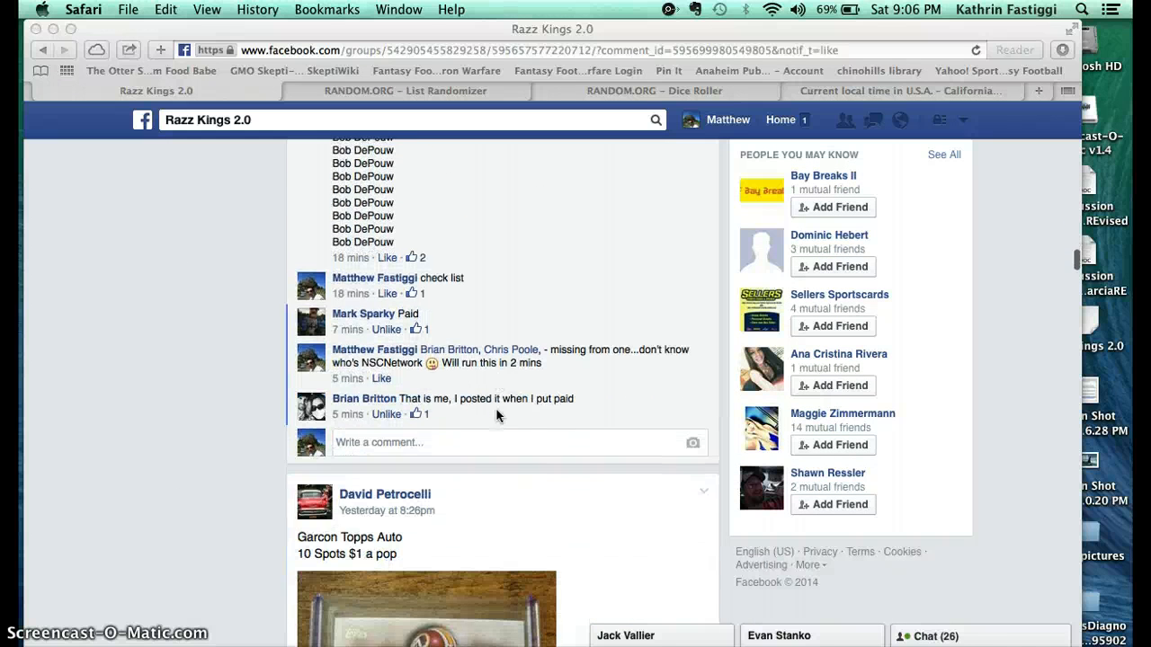
text(live)
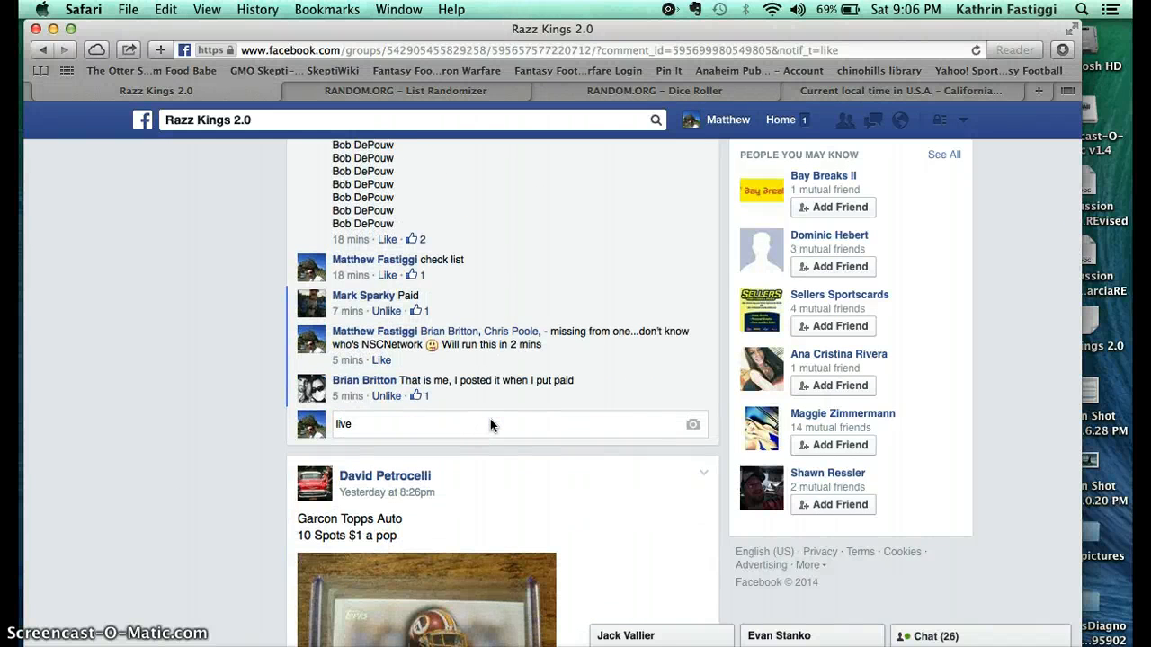
key(enter)
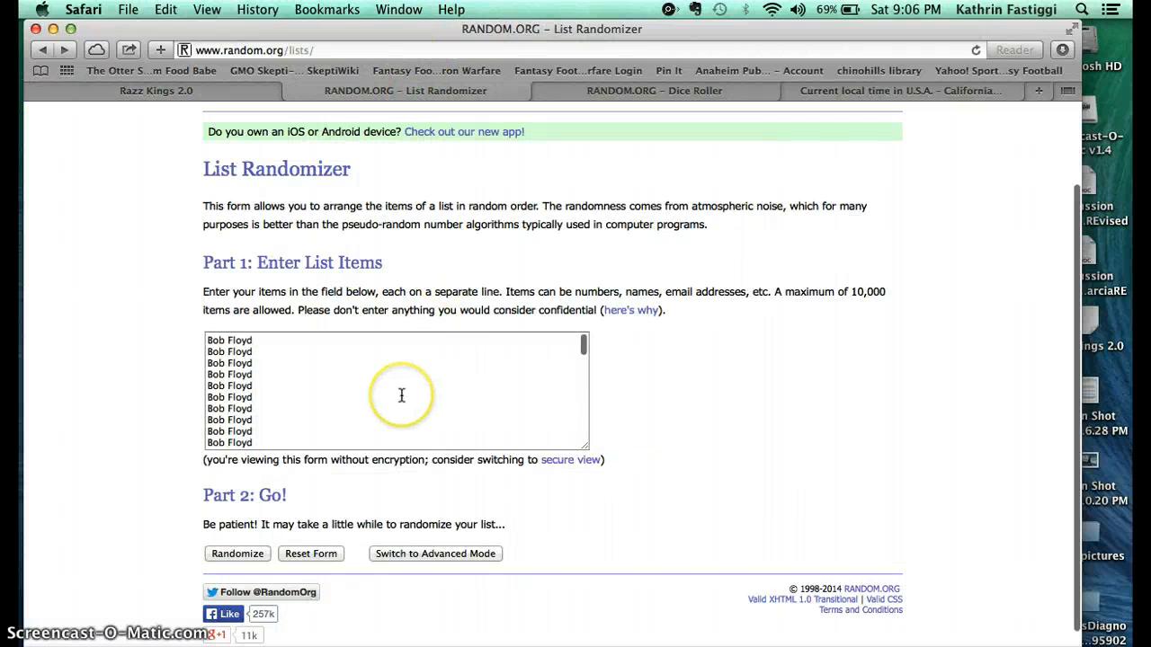
text(Shane Hoffman)
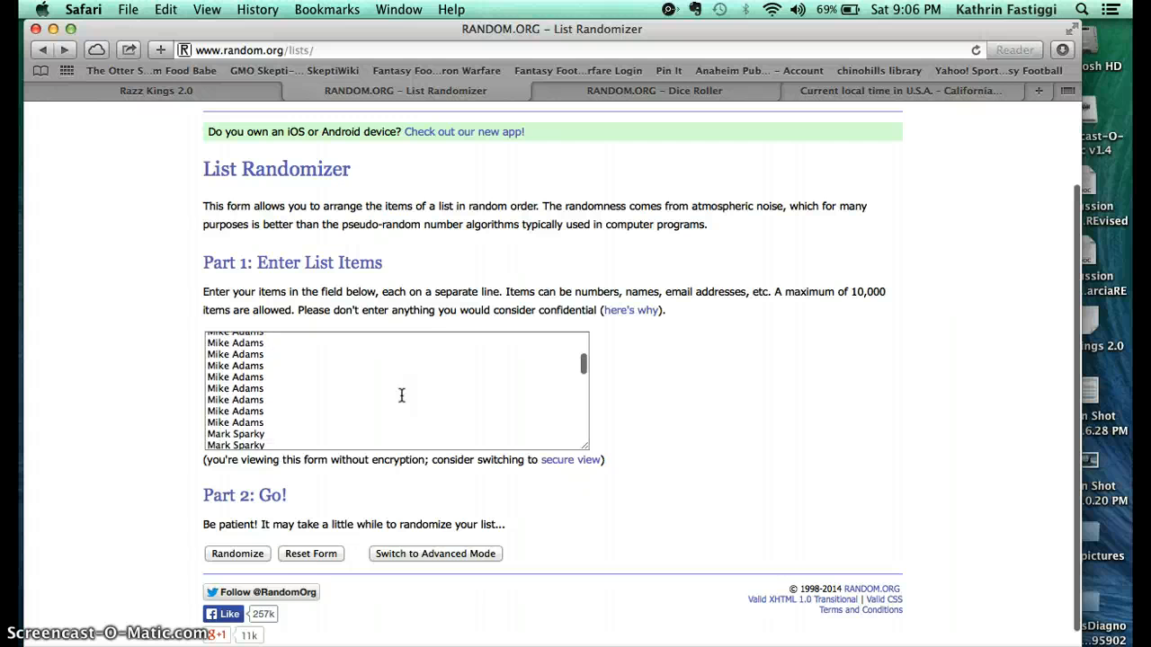
scroll(down, 3)
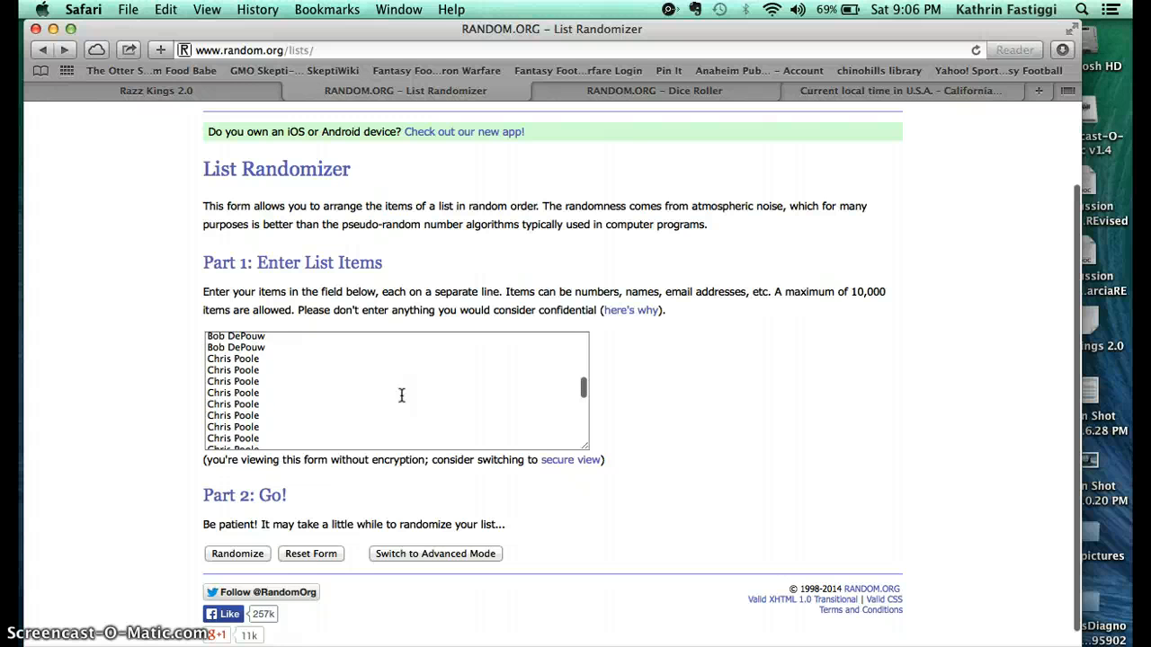
scroll(down, 3)
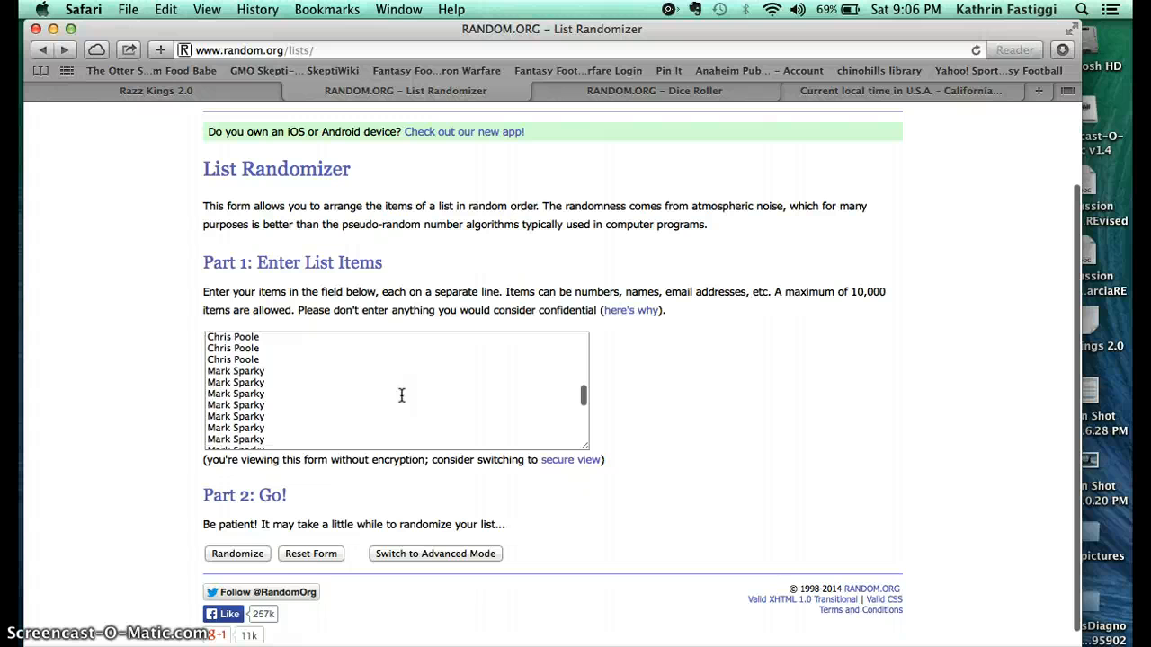
scroll(down, 3)
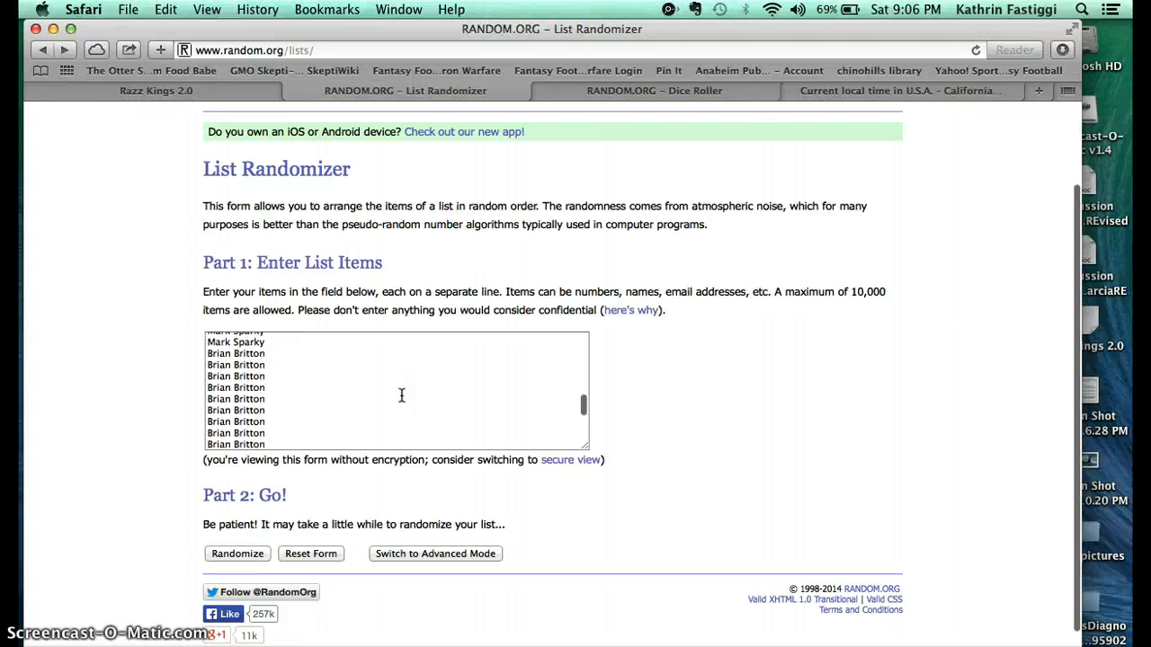
scroll(down, 3)
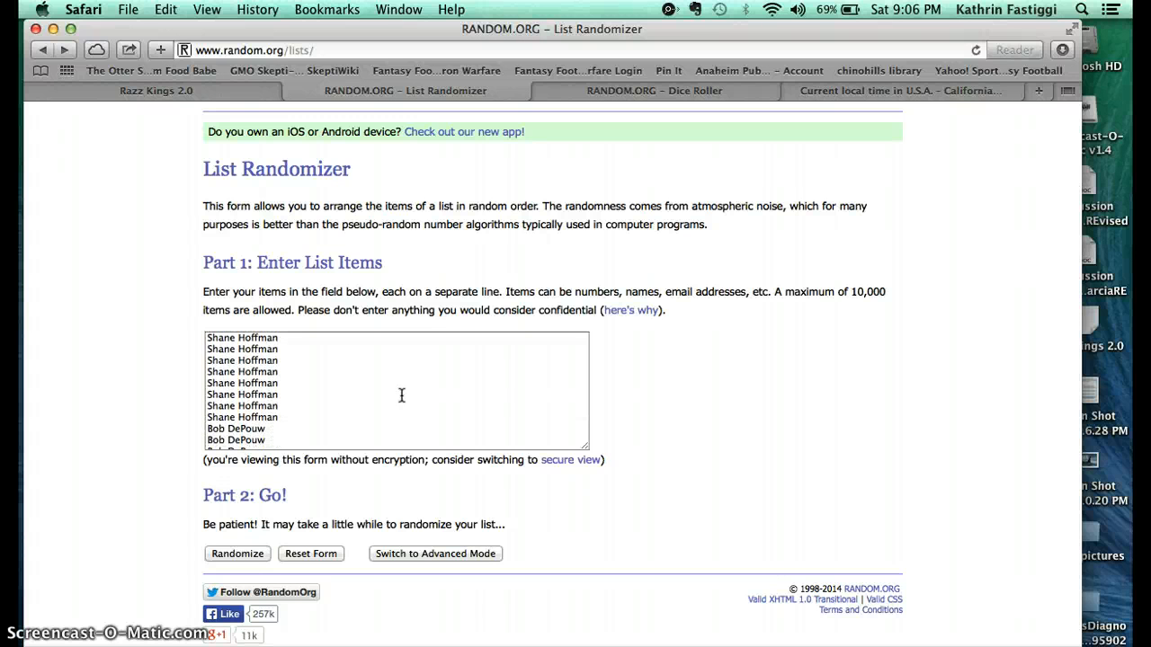
scroll(down, 3)
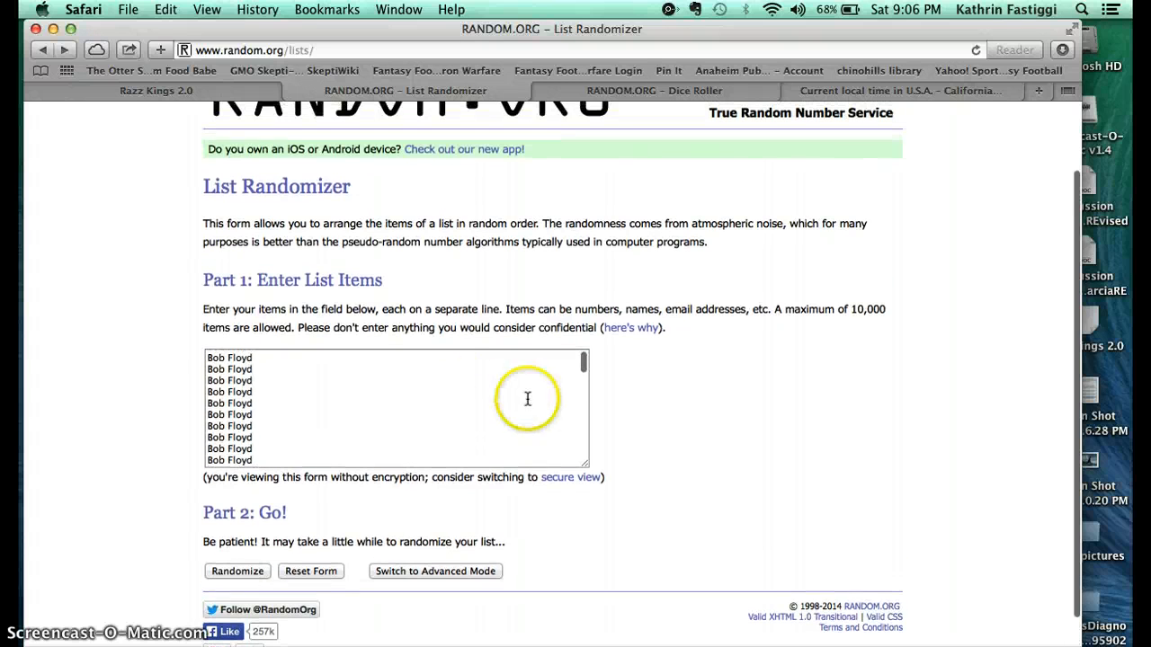
scroll(down, 3)
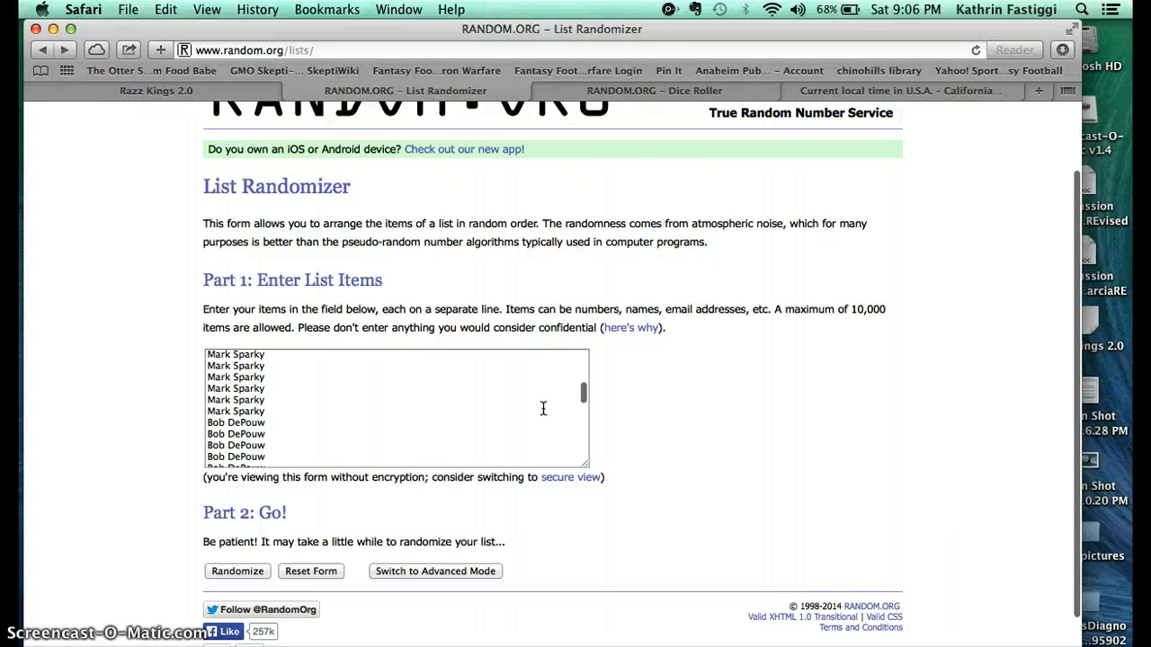
scroll(down, 3)
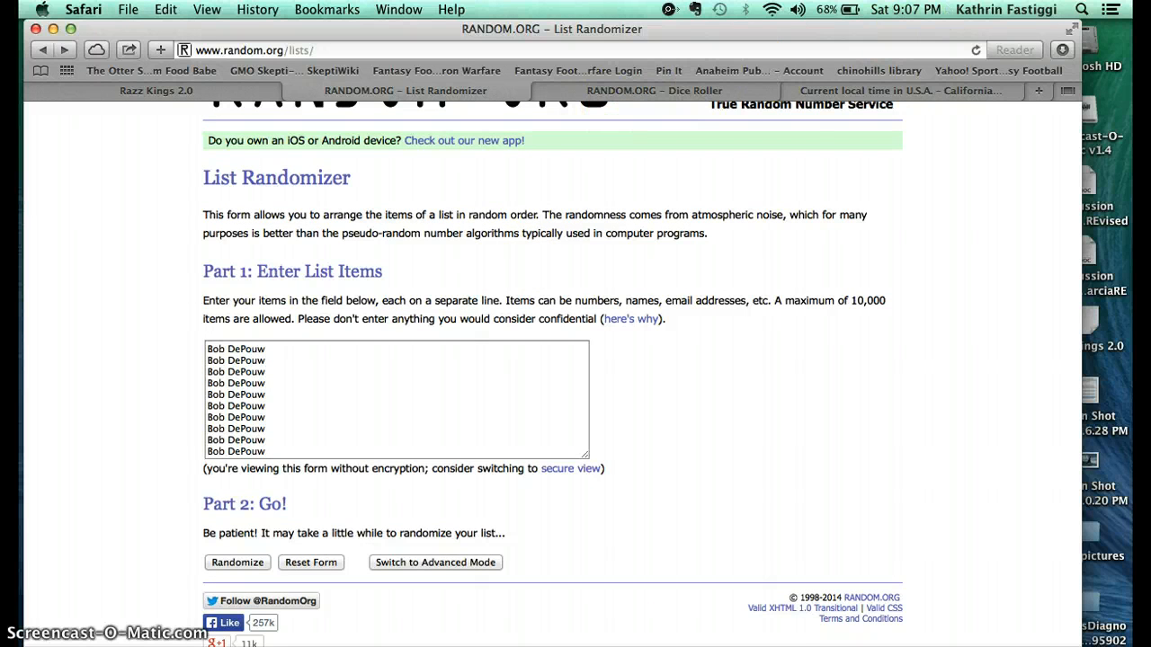
- Roll two dice in the Dice Roller (one and six), then return to the List Randomizer
click(897, 90)
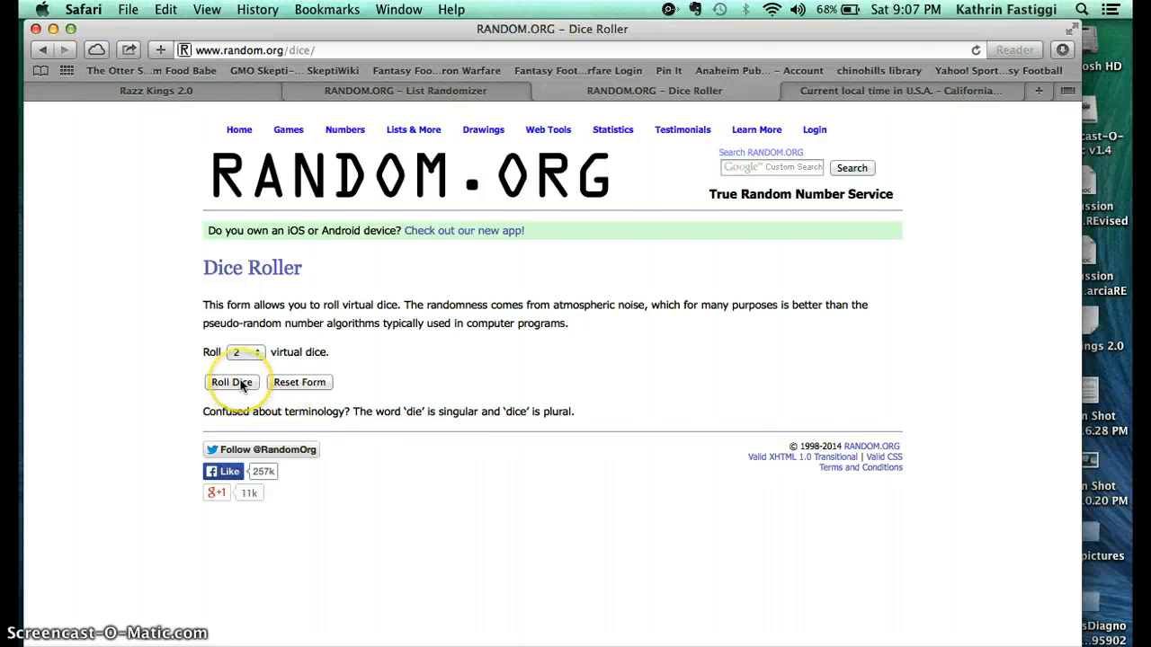
click(232, 381)
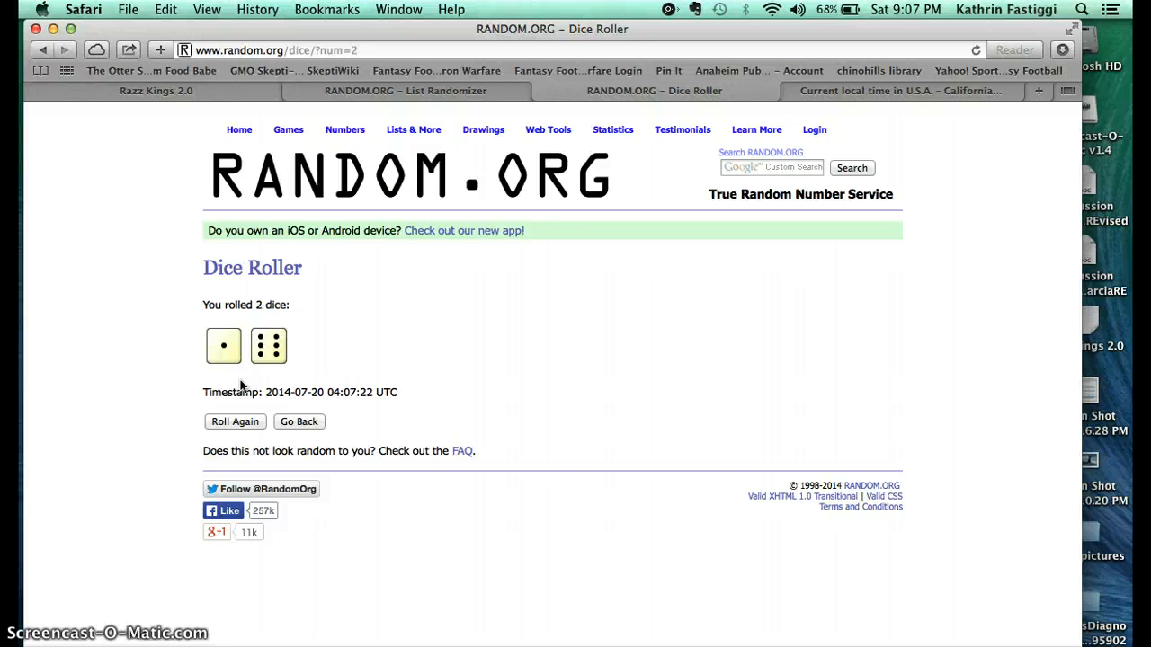
click(413, 129)
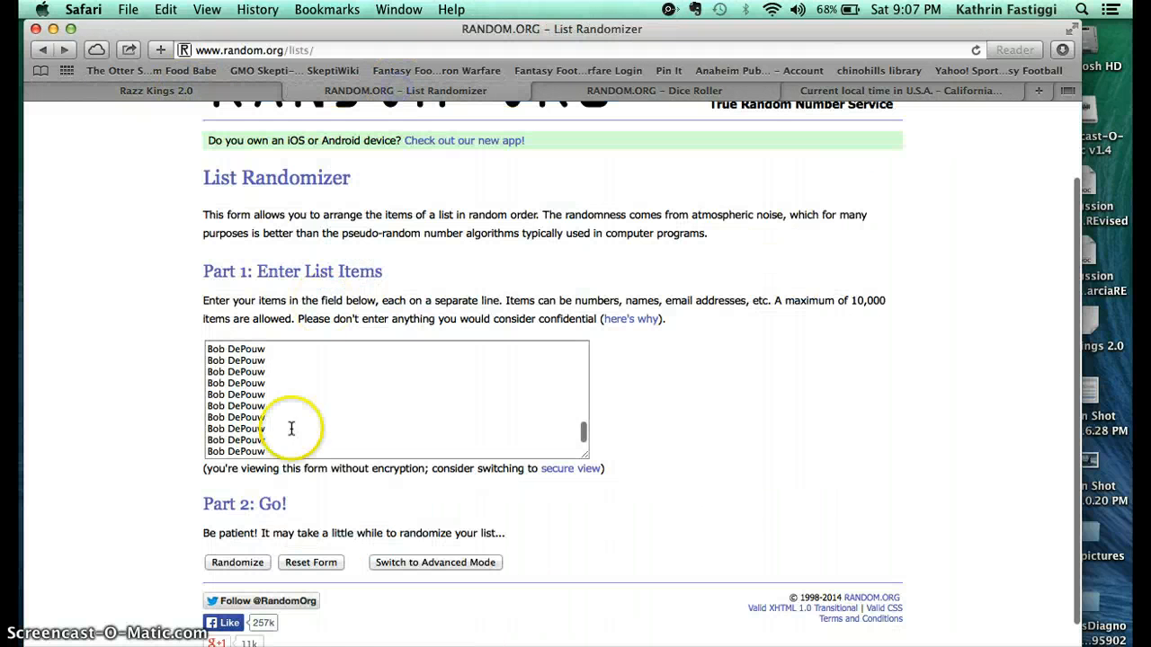
click(238, 561)
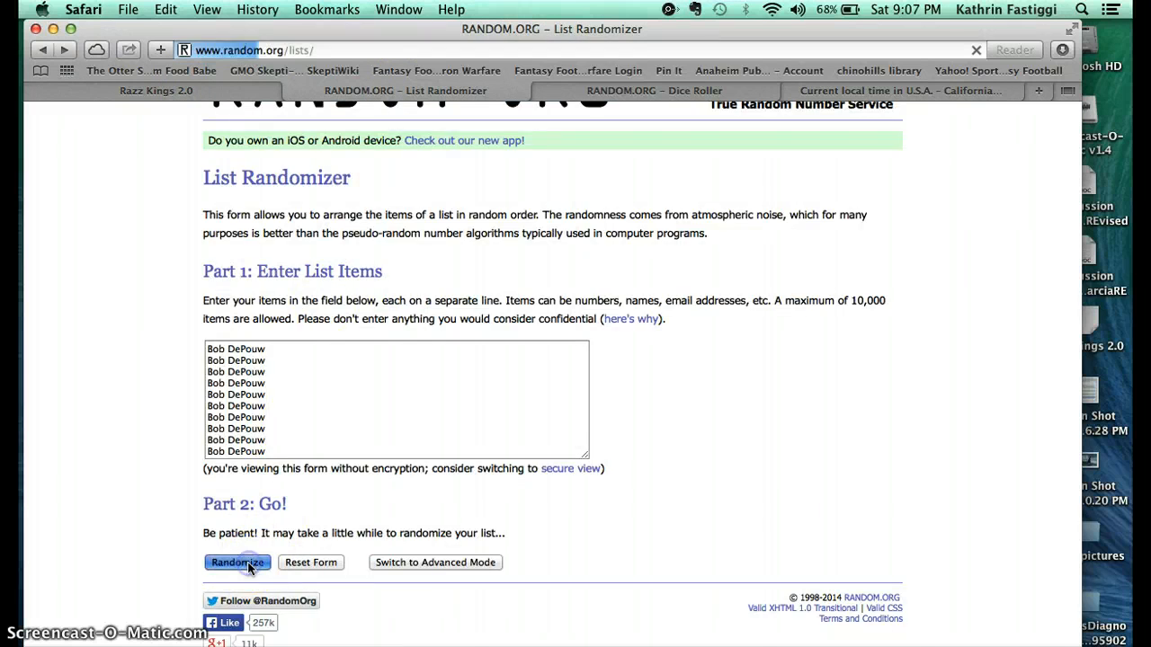
click(237, 561)
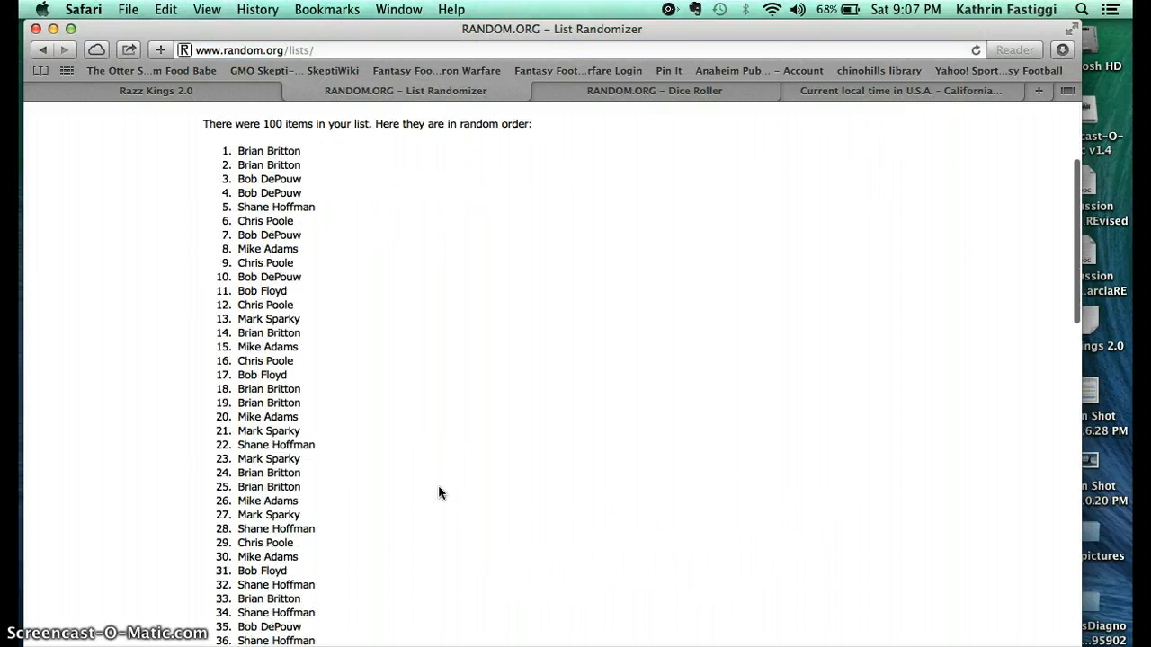
scroll(down, 3)
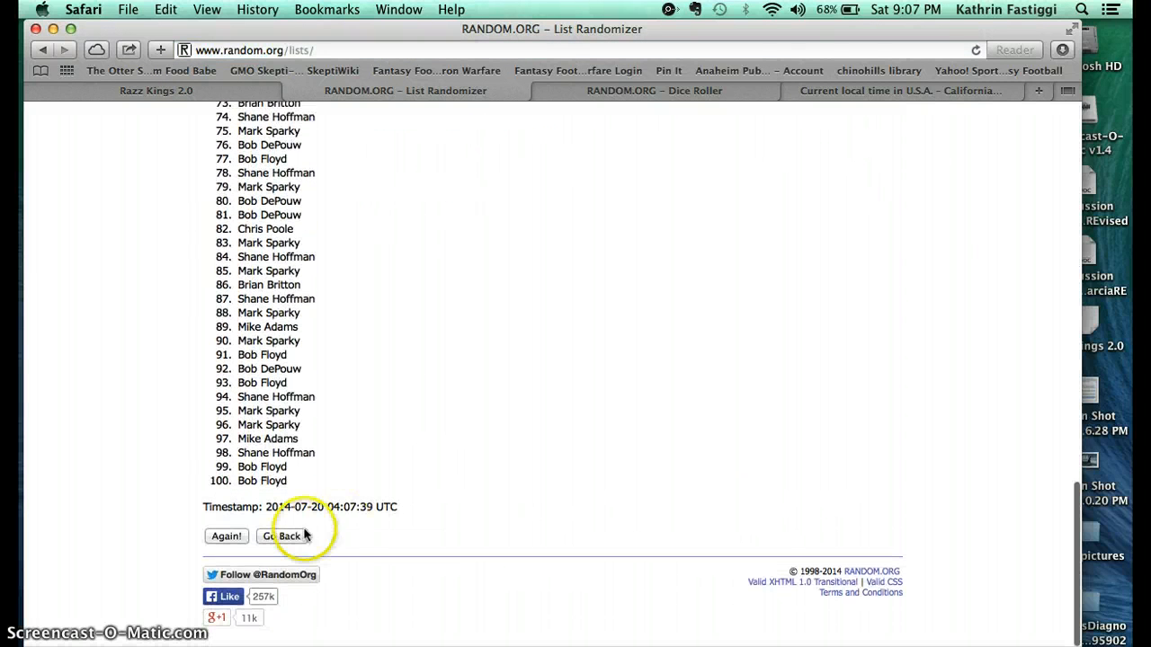
click(227, 536)
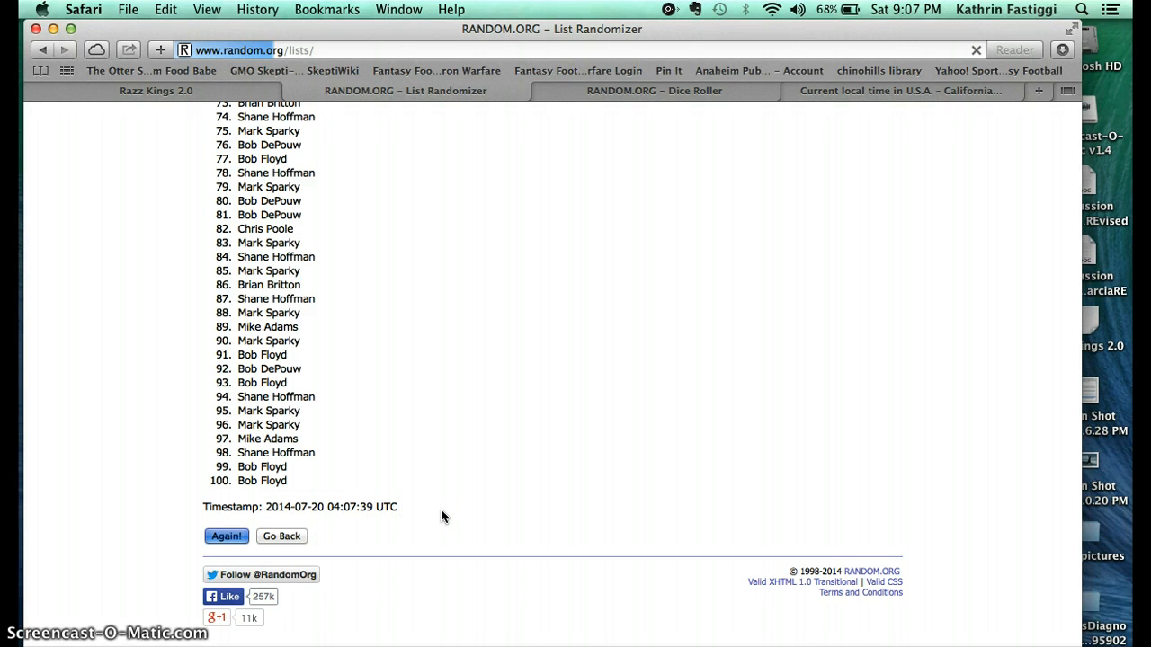
mouse_move(457, 394)
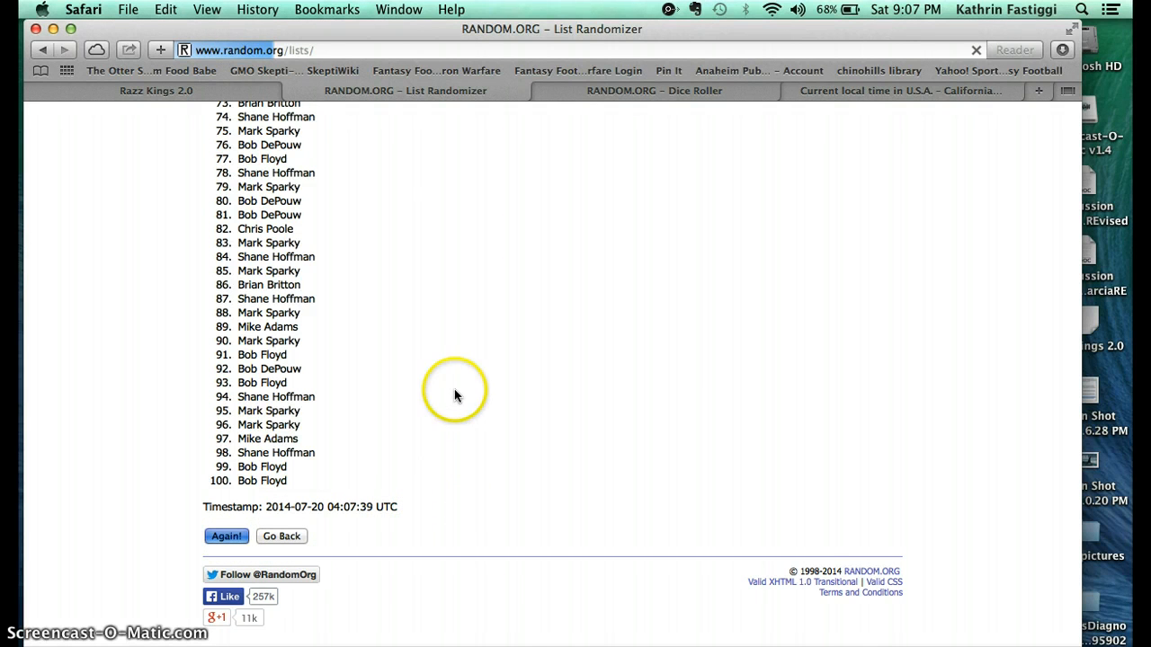
mouse_move(436, 336)
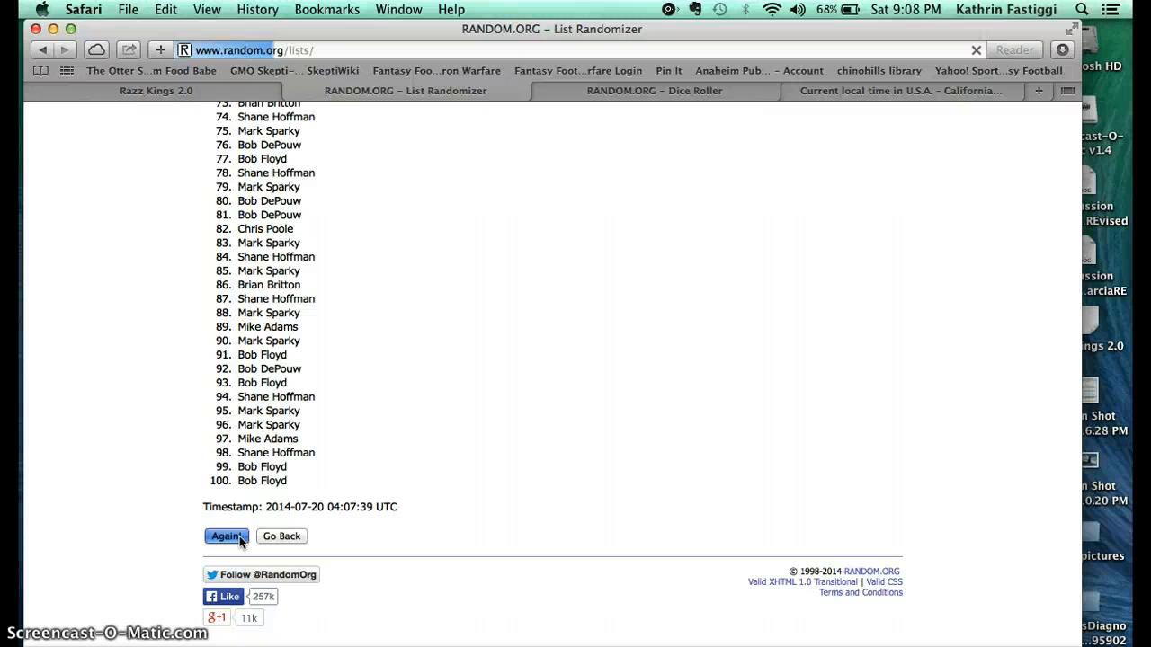
mouse_move(390, 313)
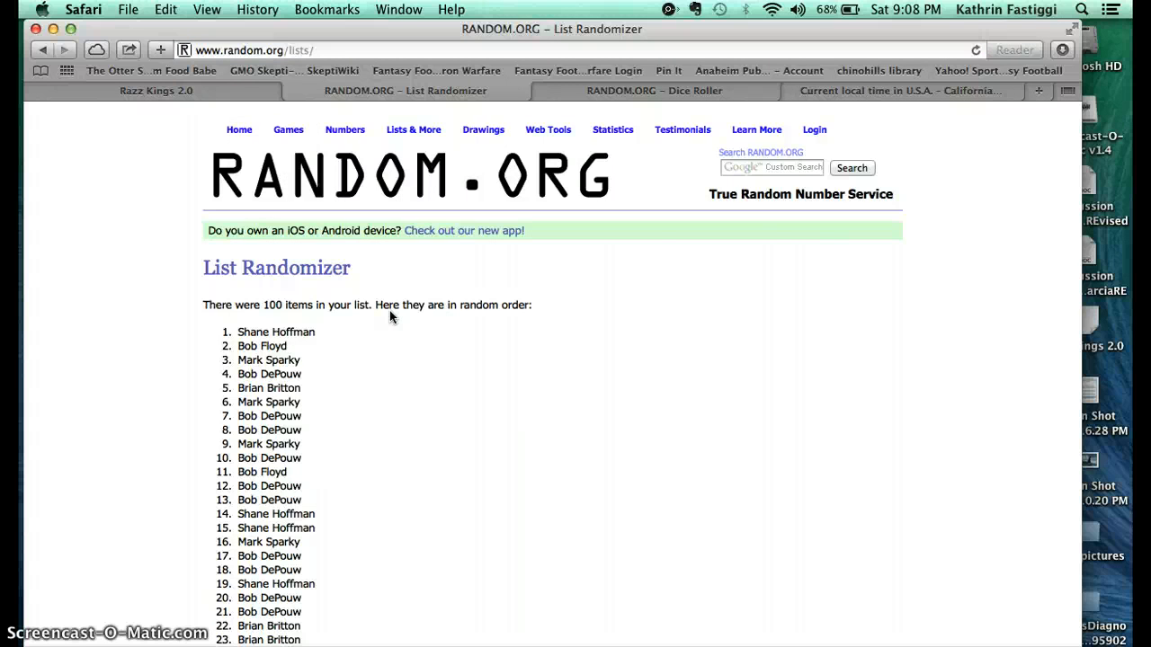
- Randomize the list to a total of 6 times, then revisit the one-and-six dice roll
scroll(down, 3)
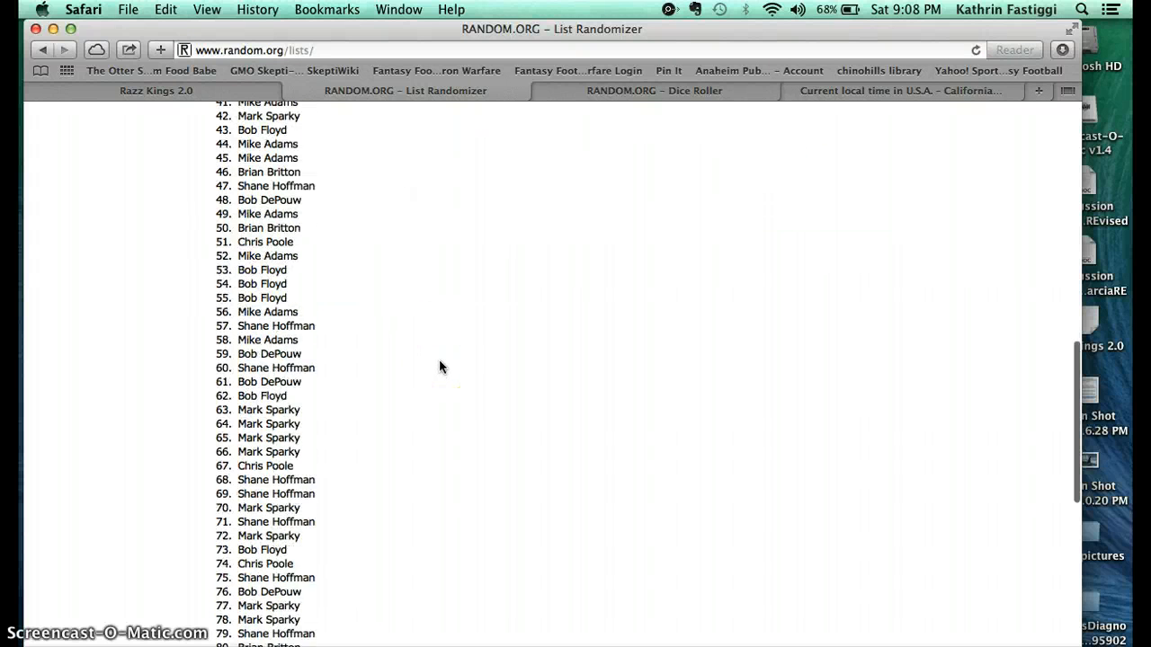
scroll(down, 3)
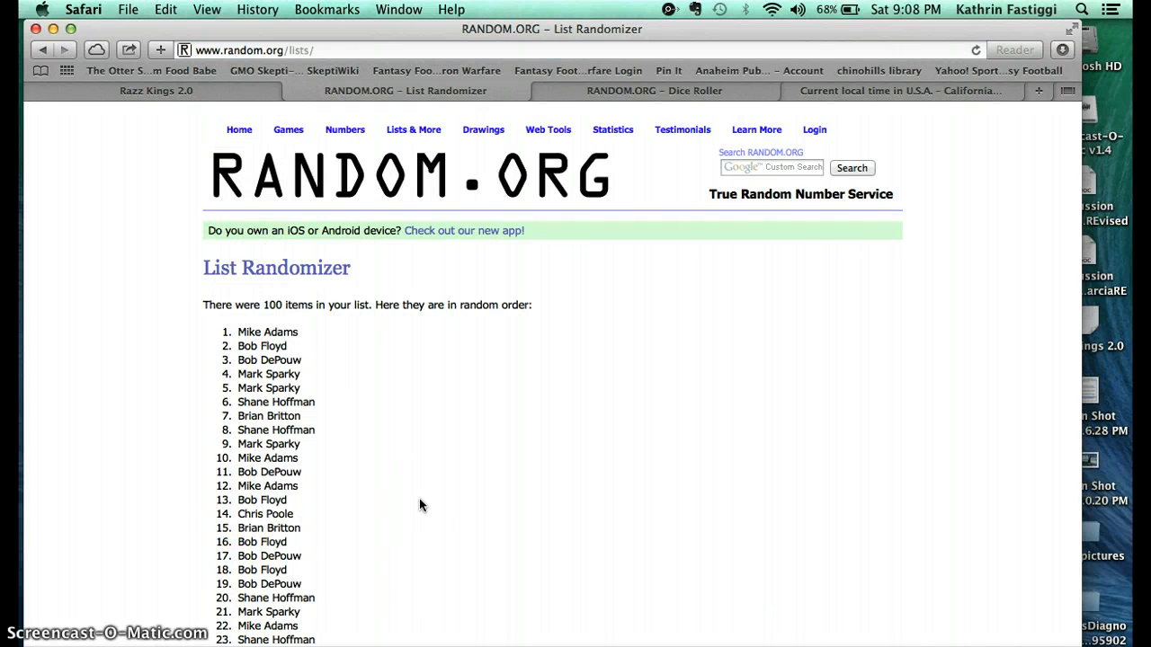
scroll(down, 3)
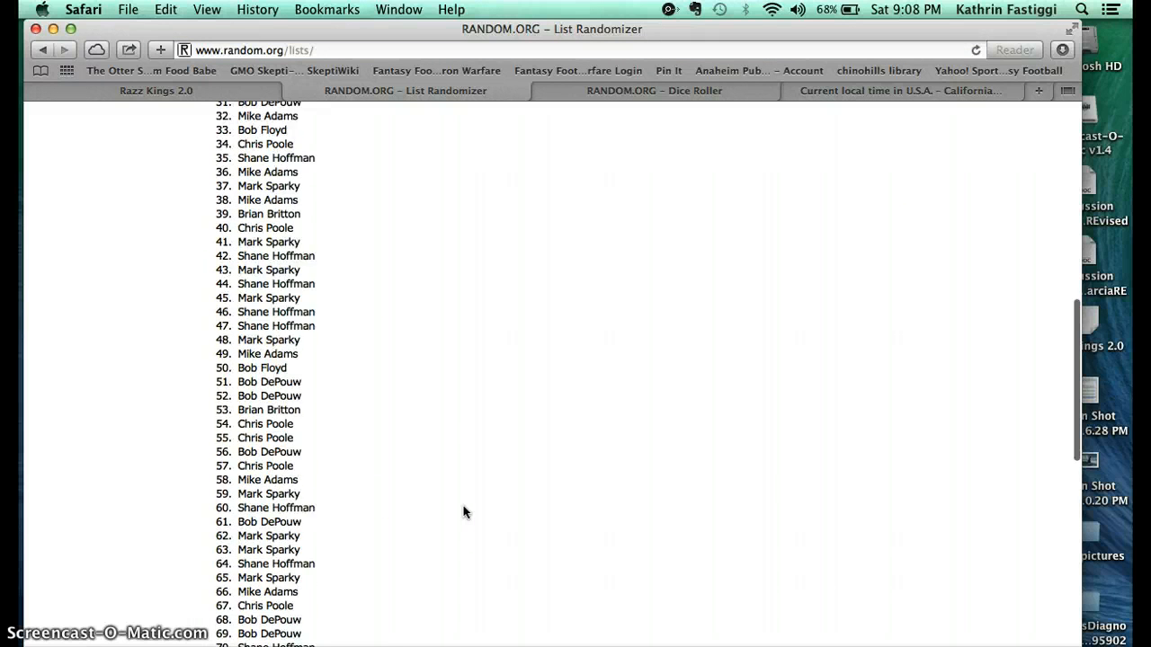
scroll(down, 3)
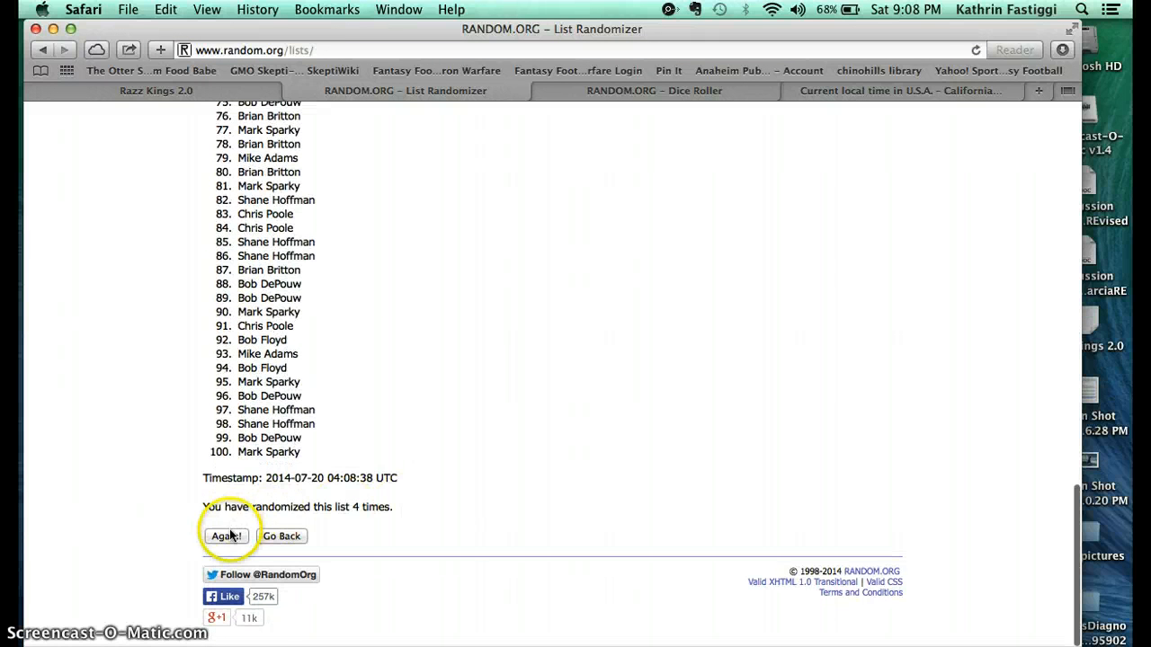
click(227, 535)
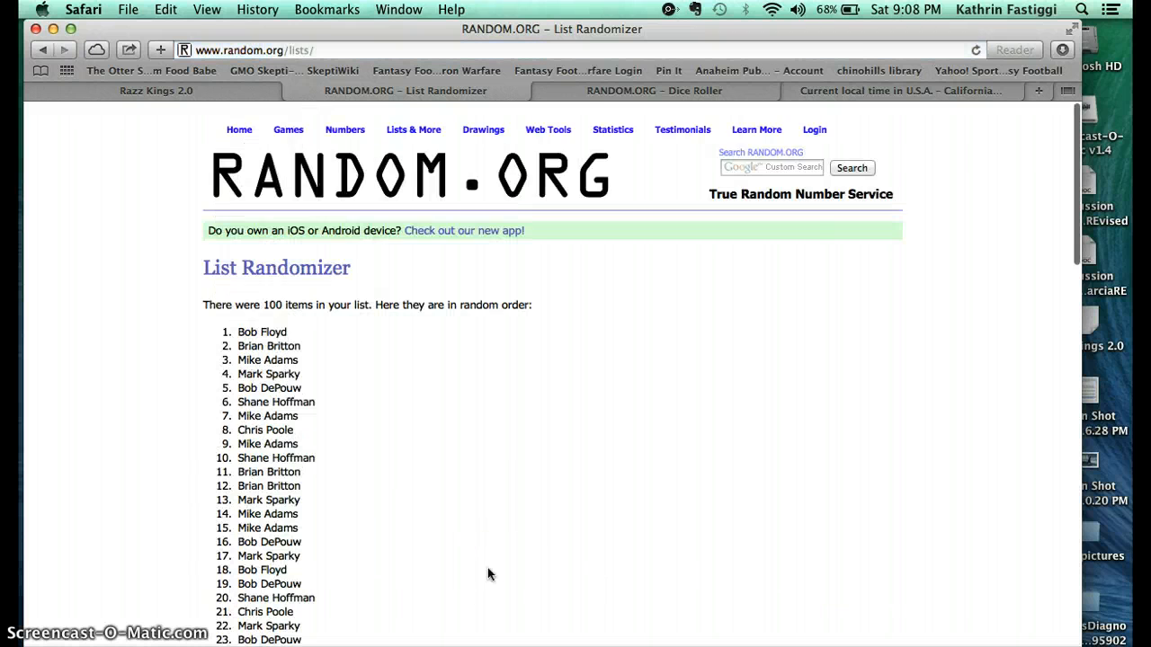
scroll(down, 3)
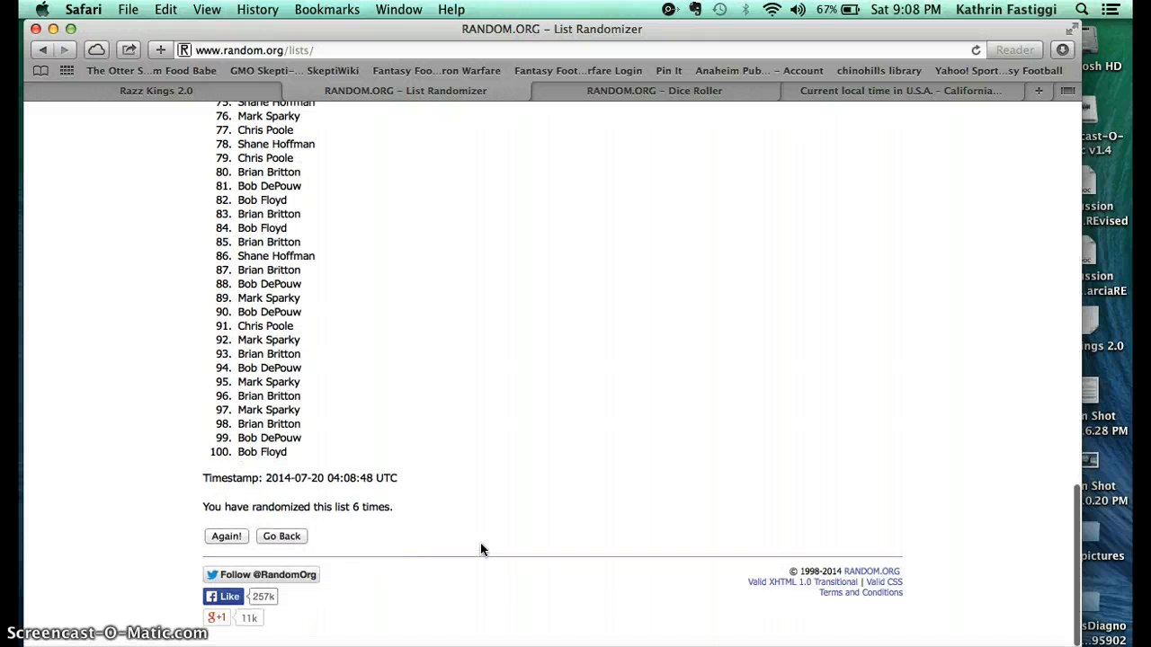
mouse_move(654, 124)
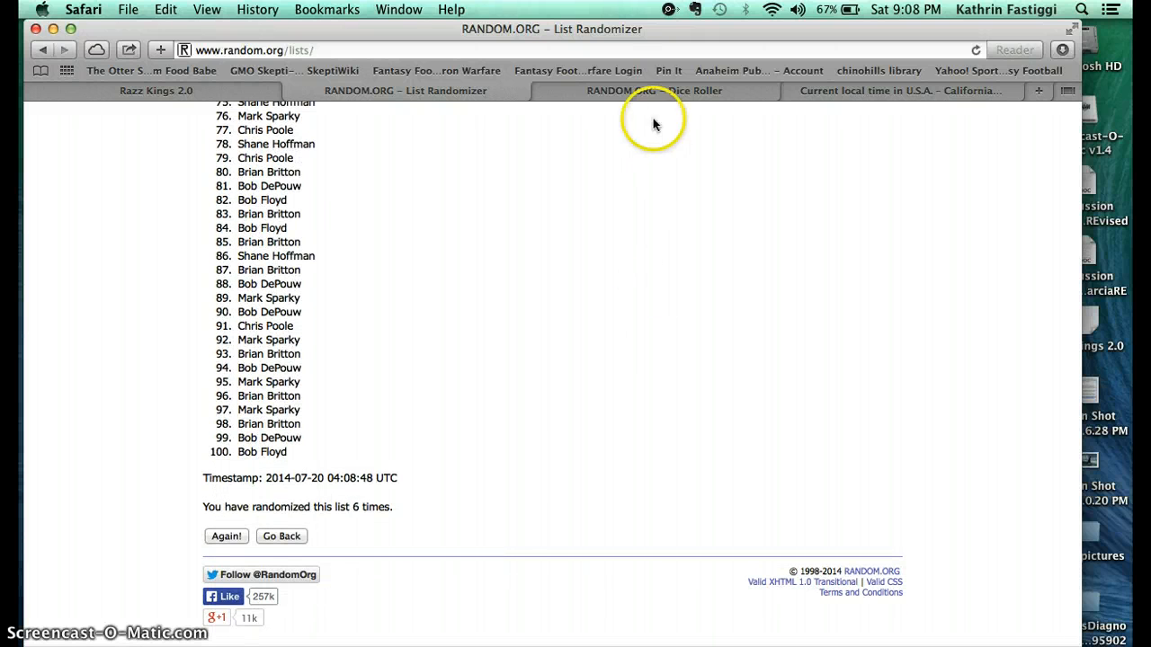
click(655, 90)
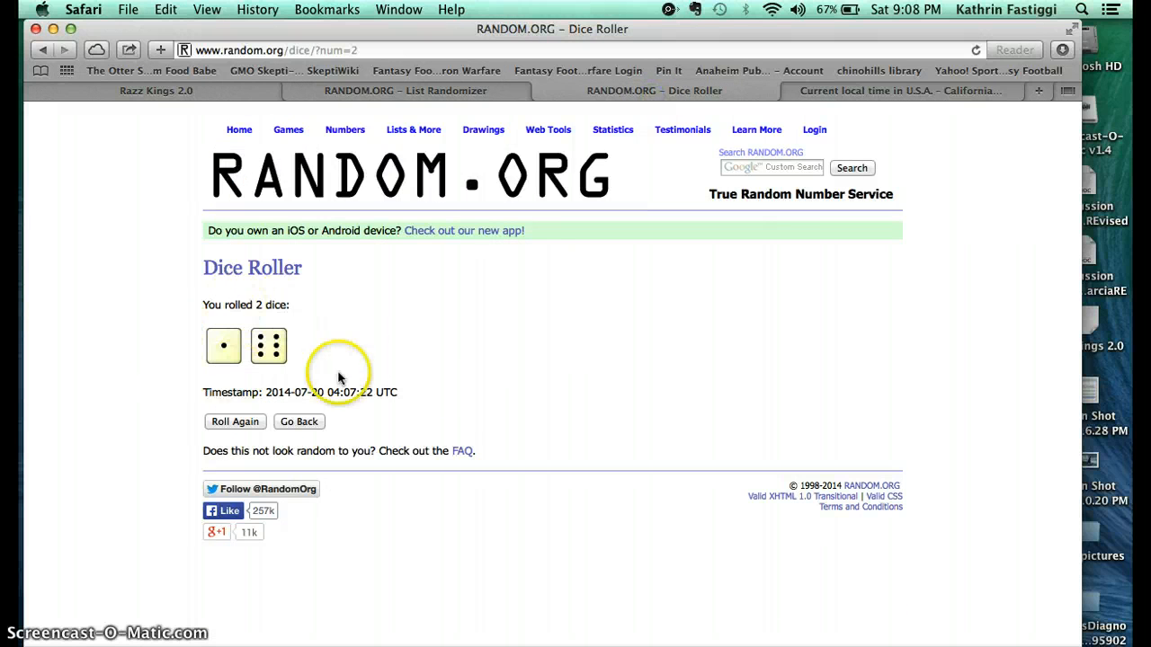
- Check Fullerton's local time (9:08 PM) on timeanddate.com and return to the randomized list
click(899, 90)
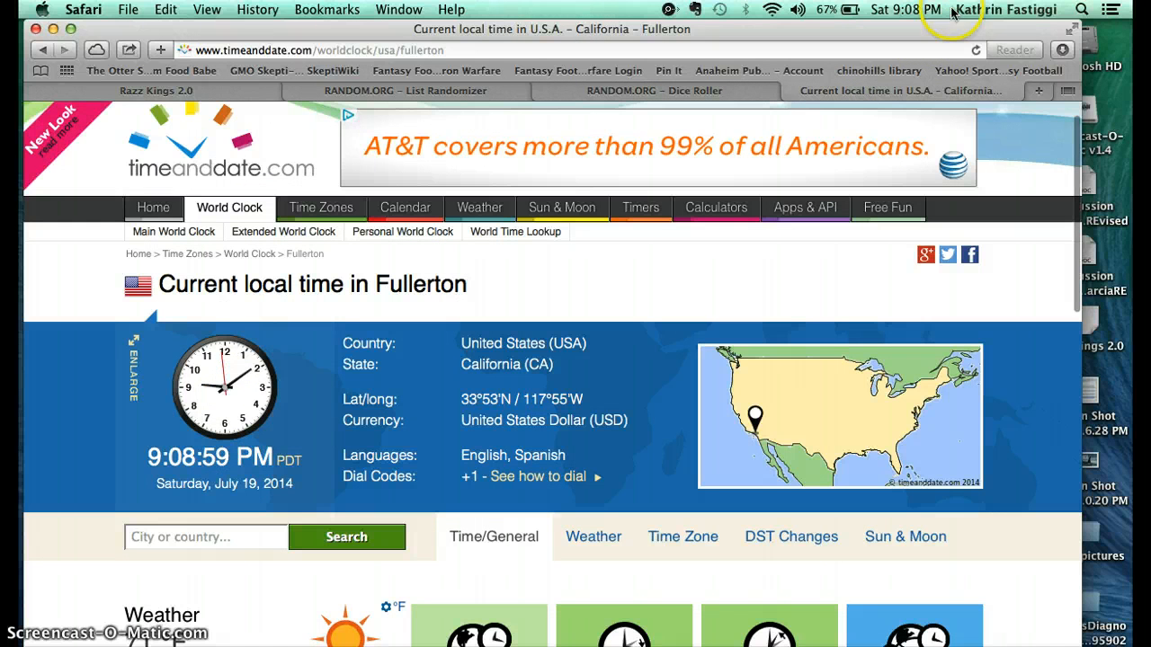
click(404, 90)
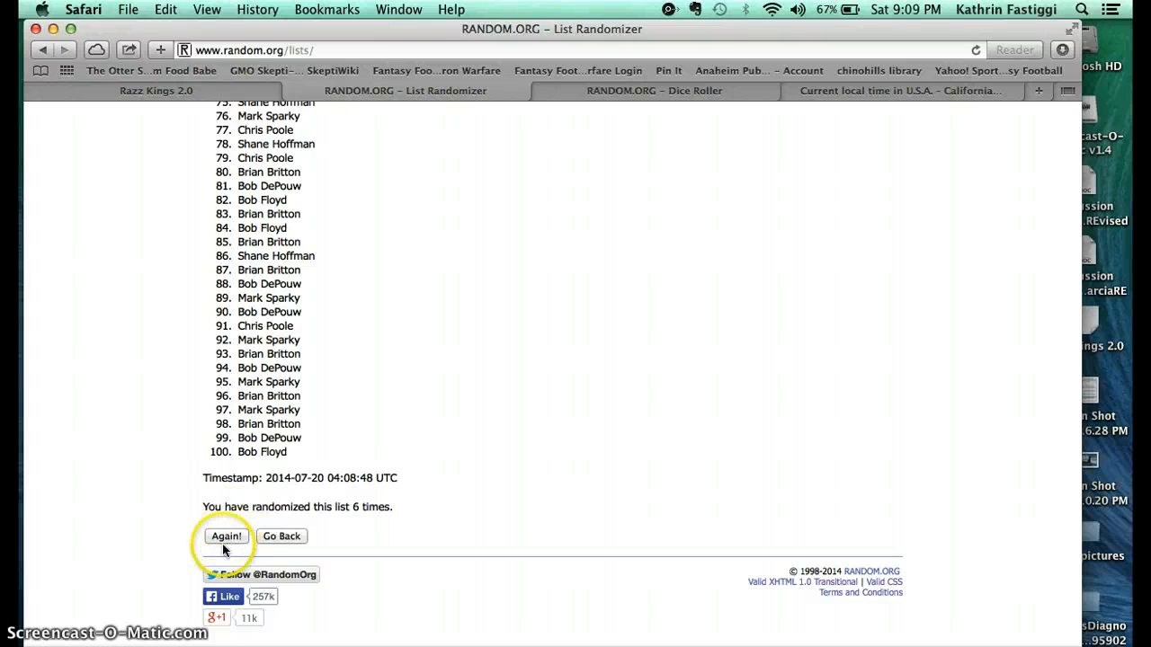
click(226, 536)
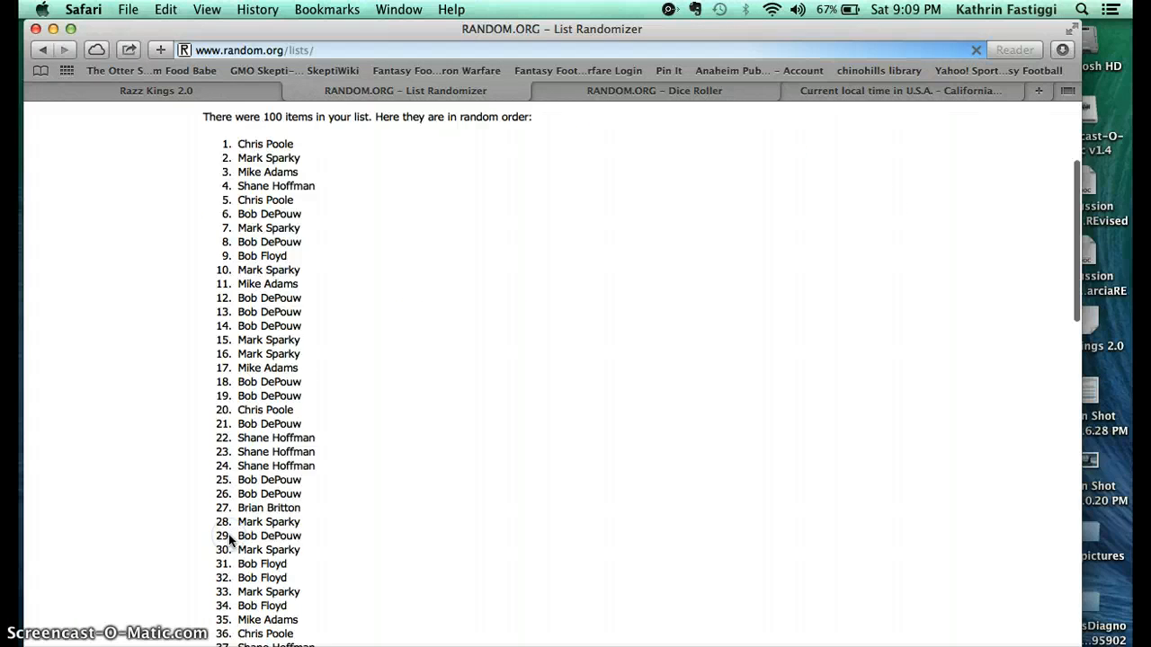
scroll(down, 3)
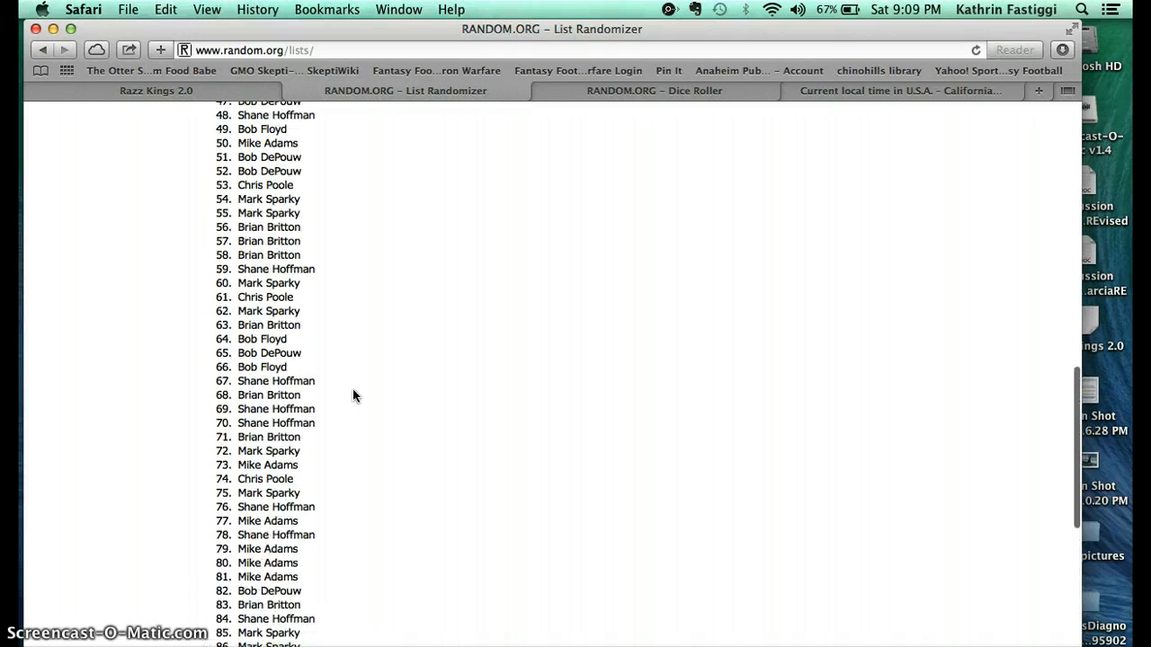
scroll(up, 3)
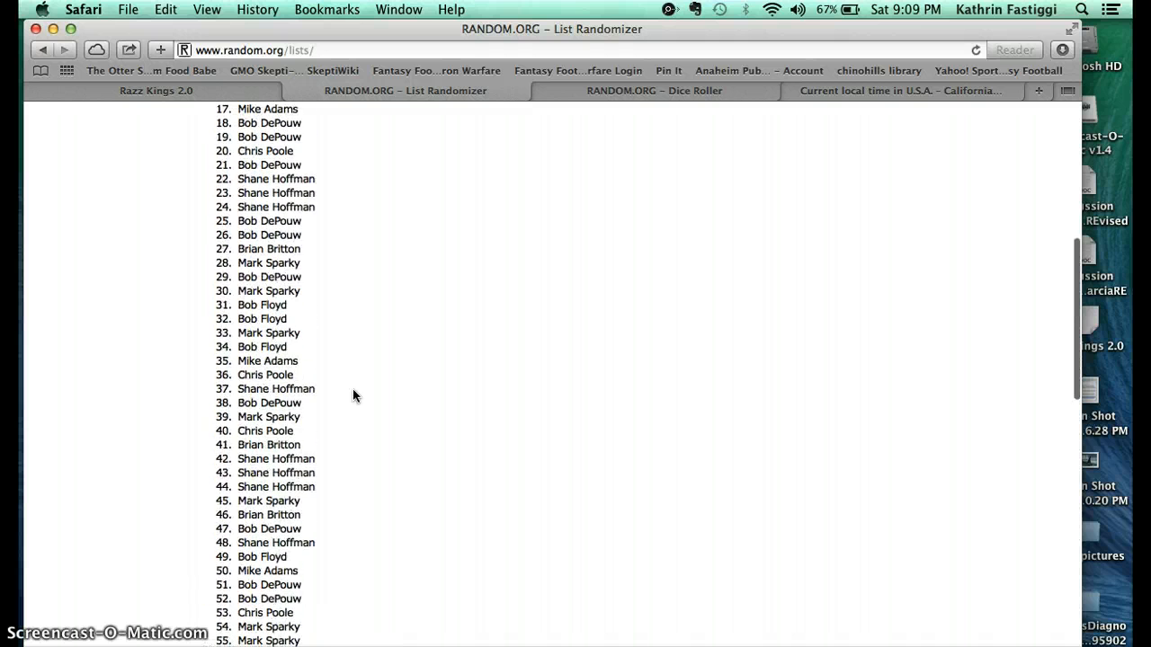
scroll(up, 3)
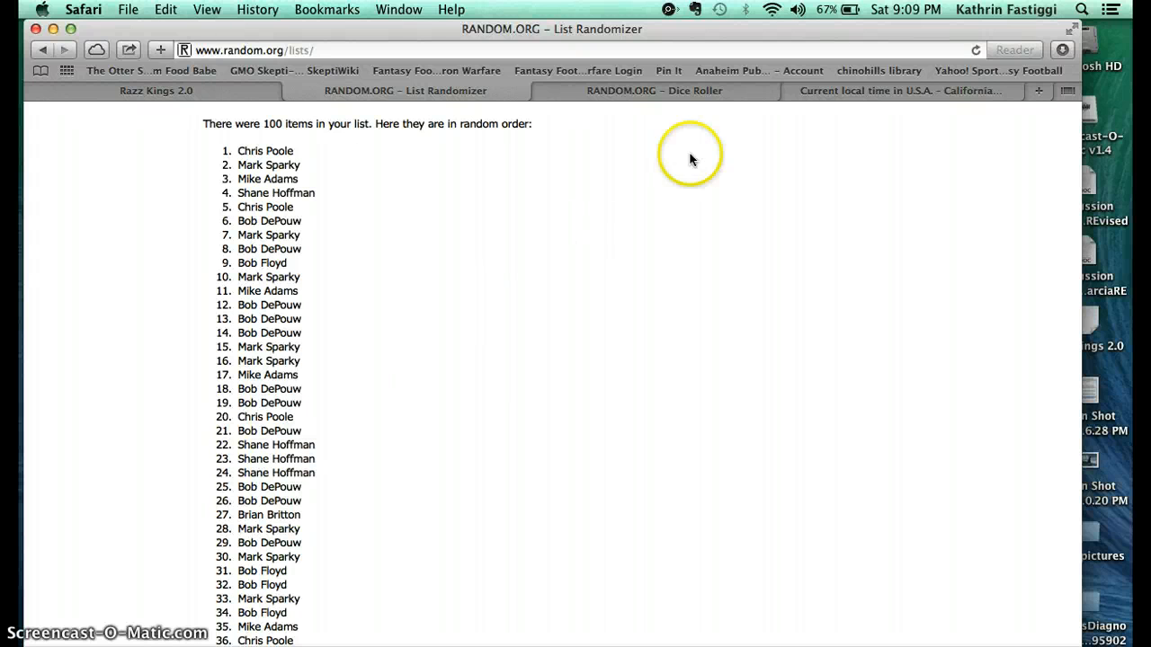
mouse_move(878, 70)
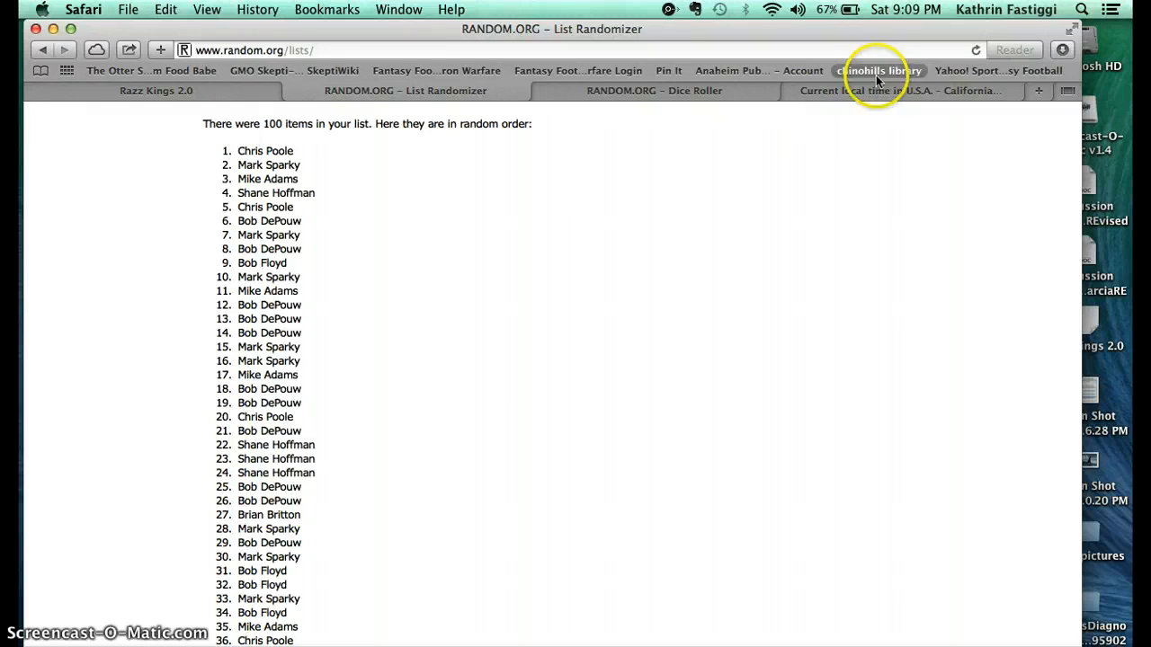
- Confirm Fullerton reads 9:09 PM, then return to the Razz Kings 2.0 Facebook post
click(899, 90)
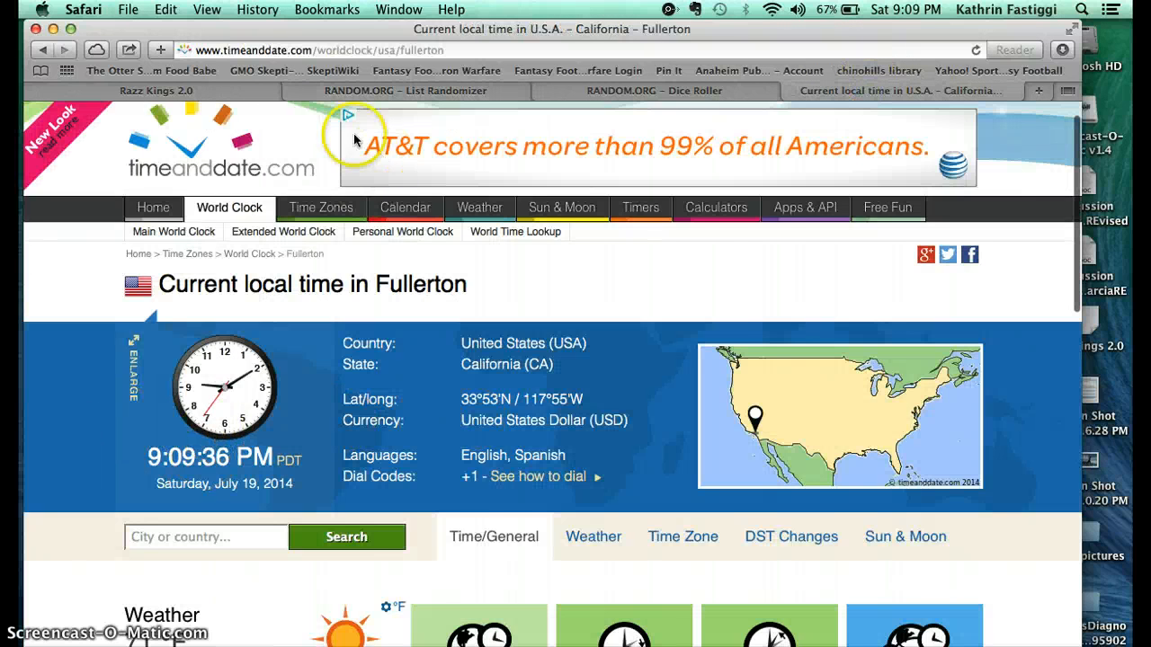
click(154, 90)
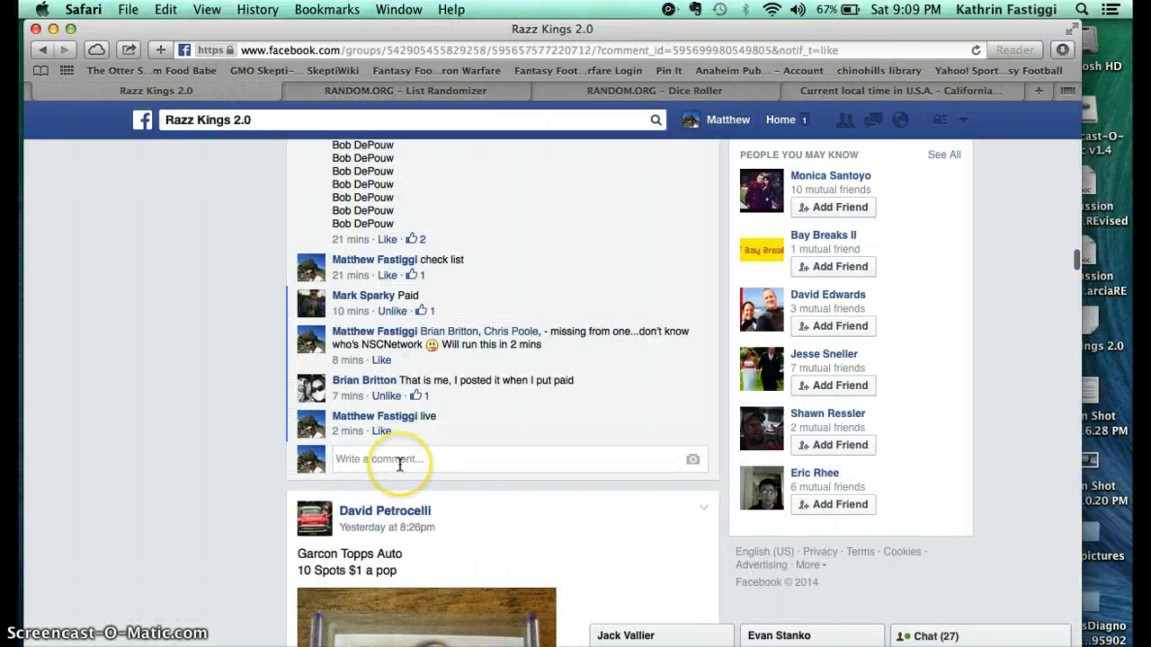